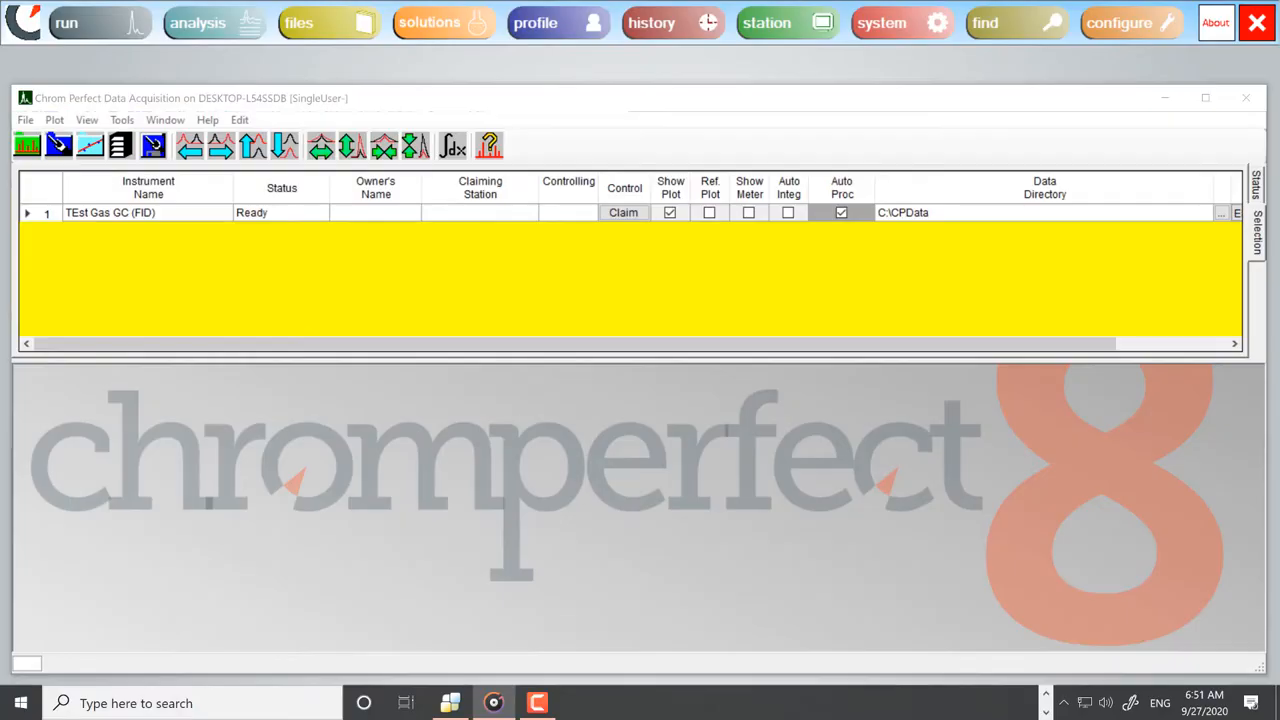
mouse_move(462, 532)
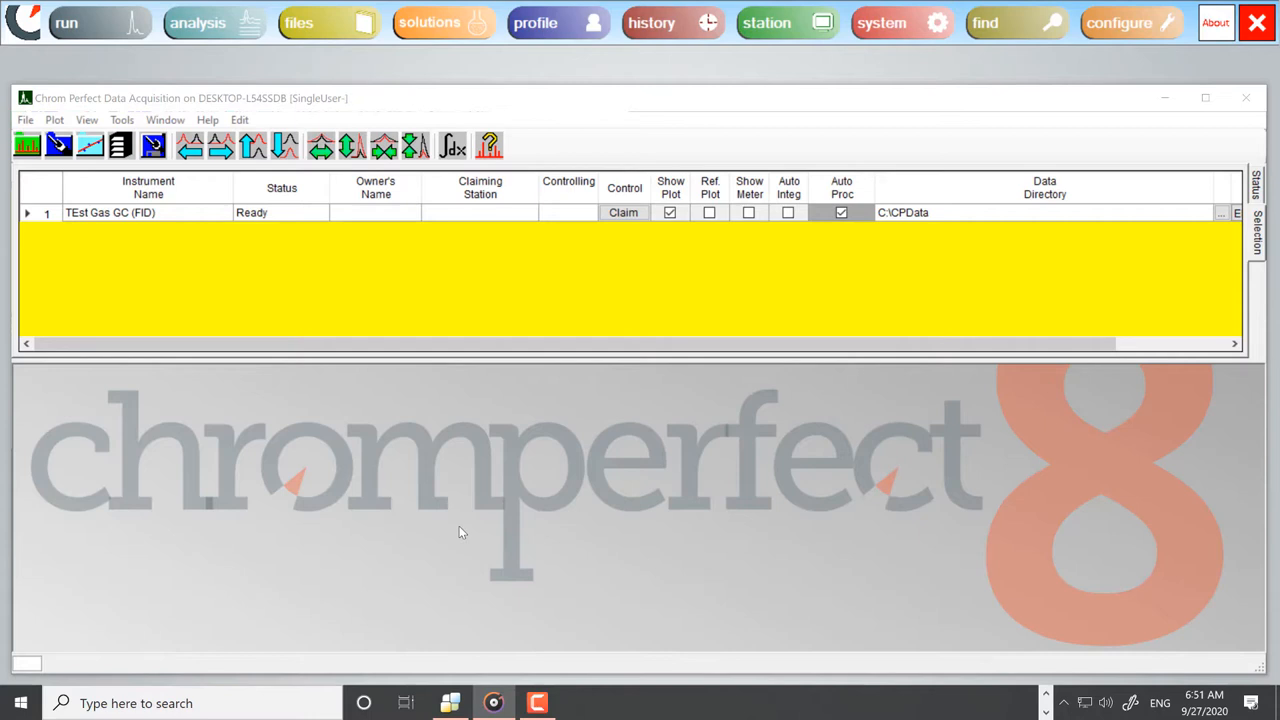
mouse_move(794, 548)
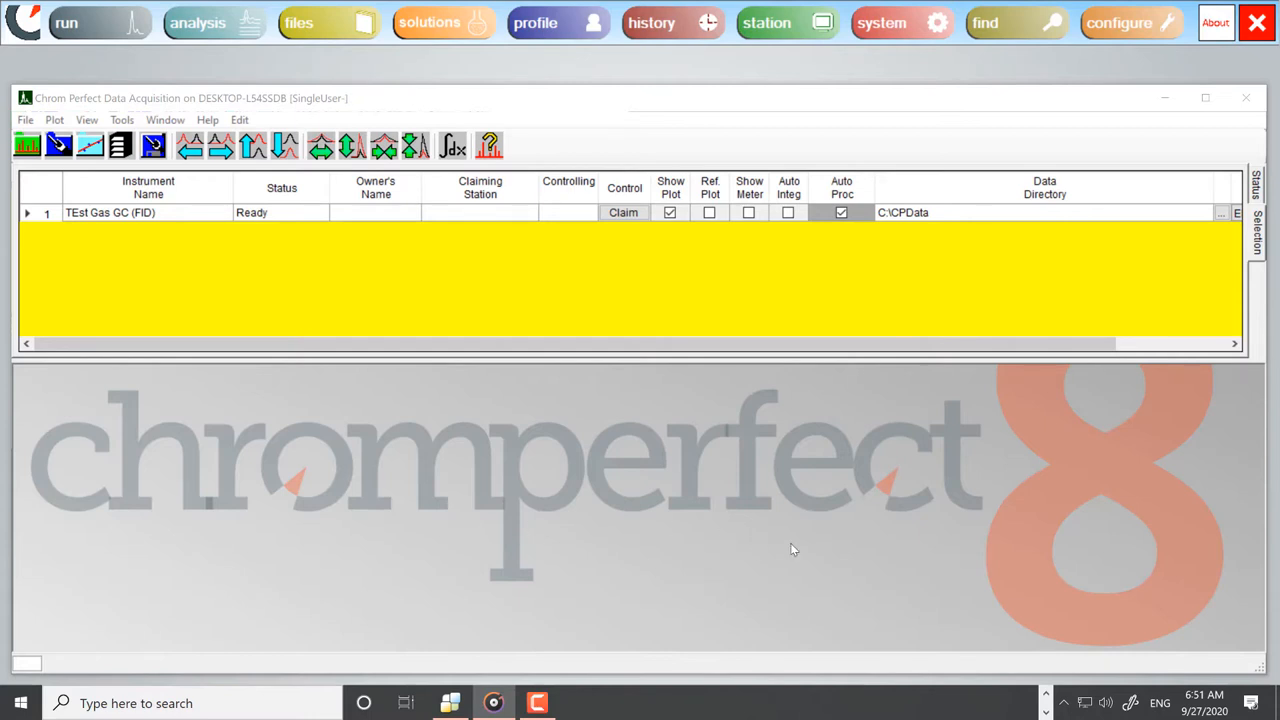
mouse_move(836, 554)
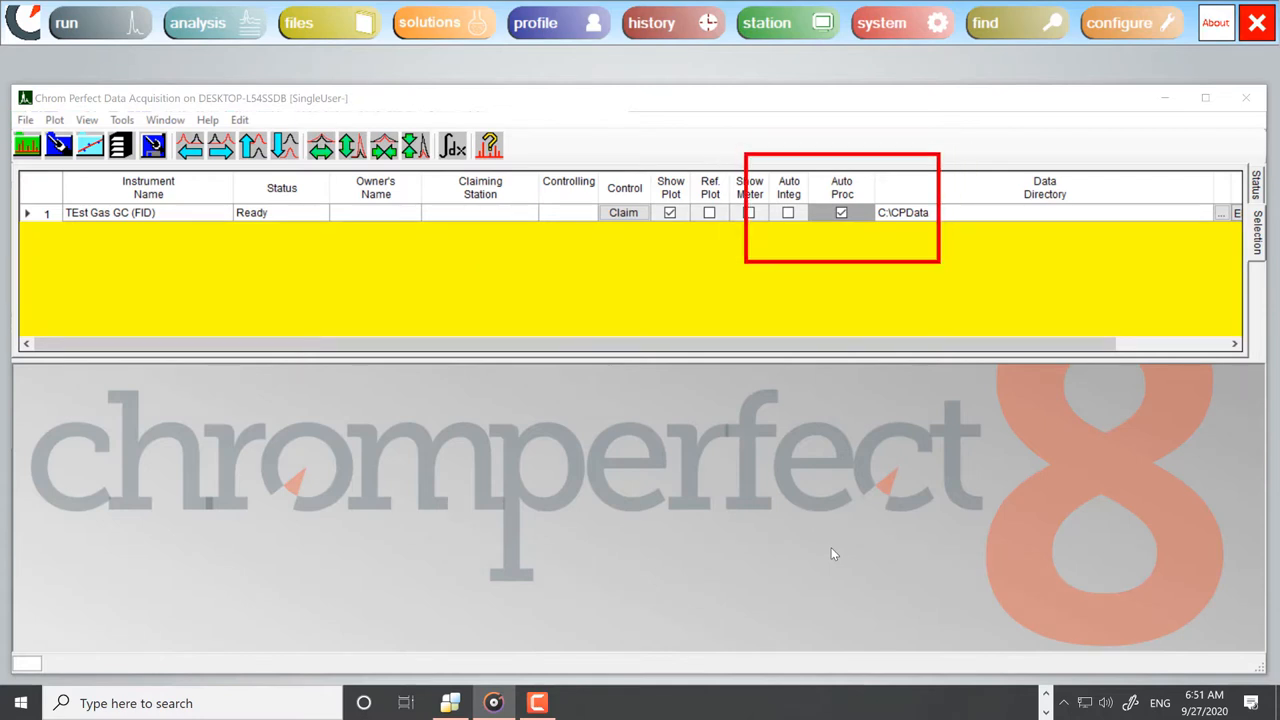
Step: Toggle the instrument's automatic processing off and back on
left_click(66, 22)
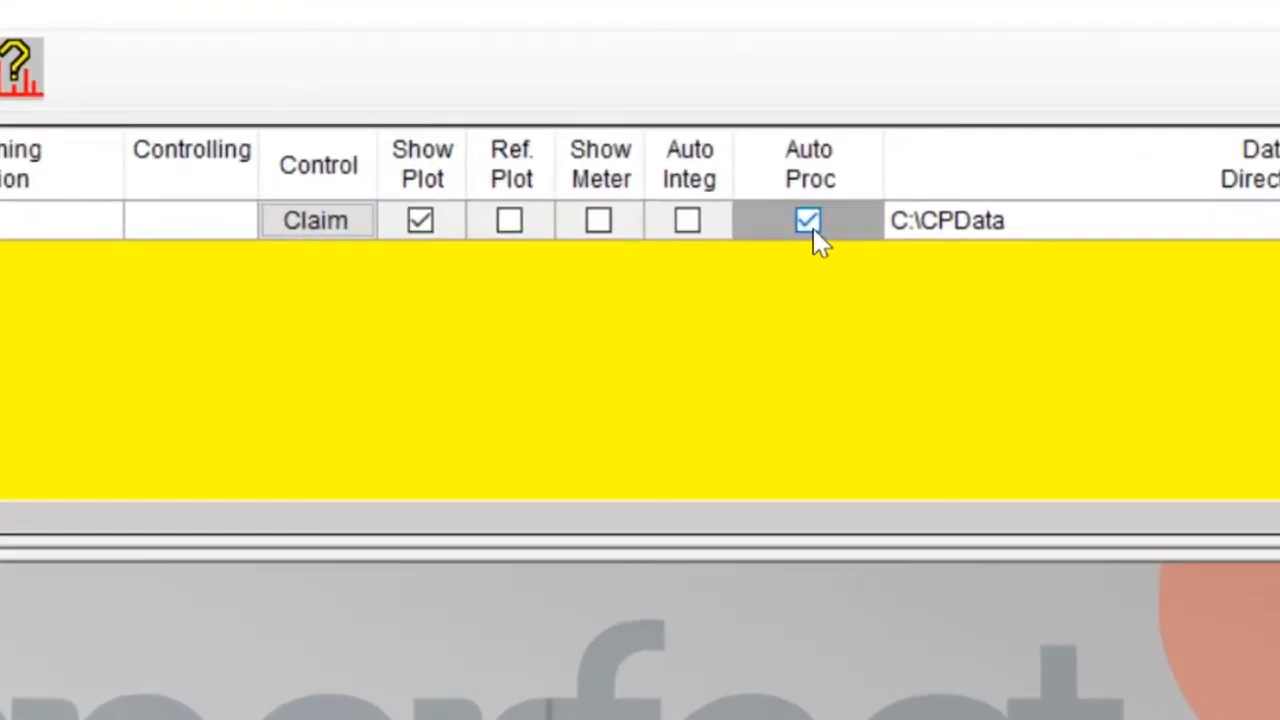
left_click(808, 220)
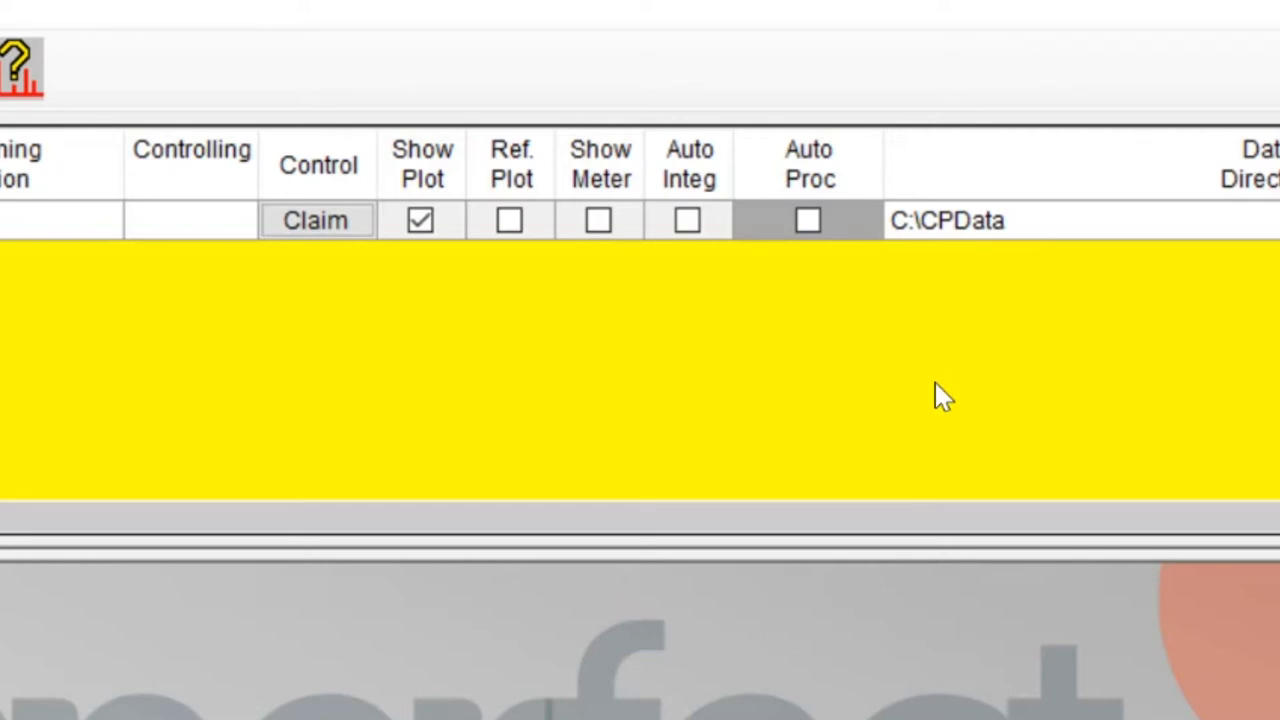
mouse_move(864, 280)
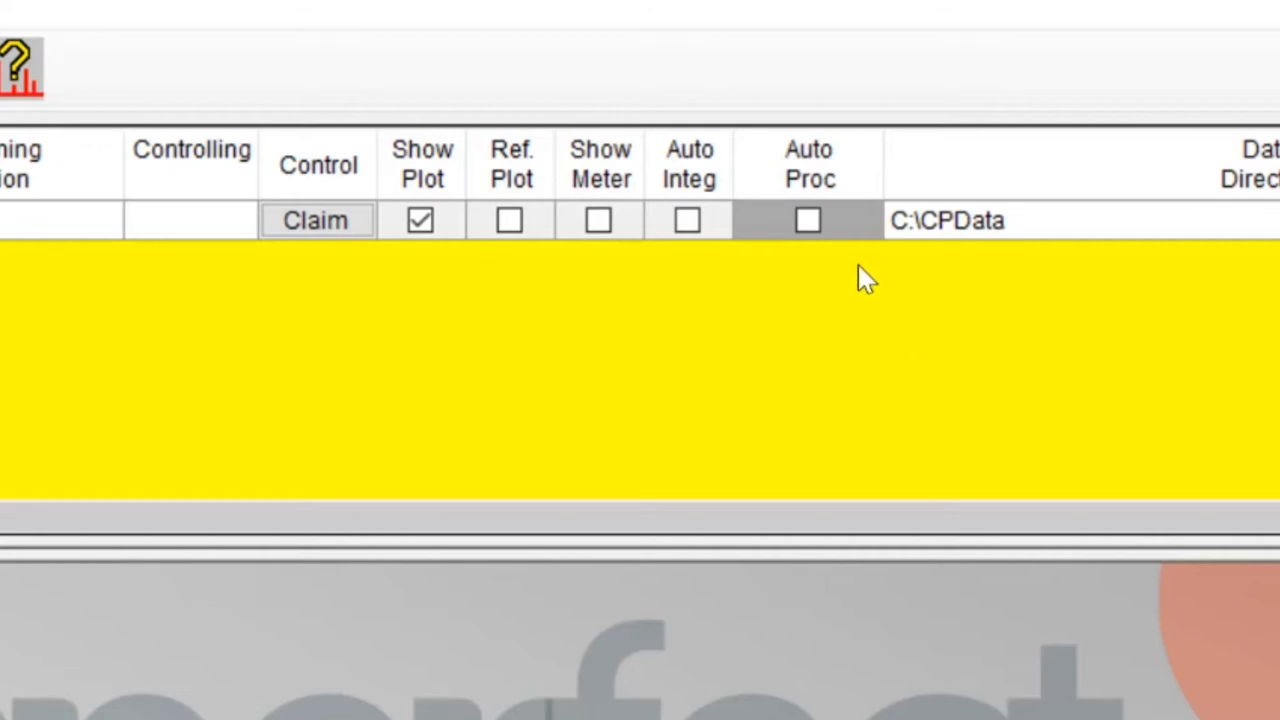
left_click(808, 220)
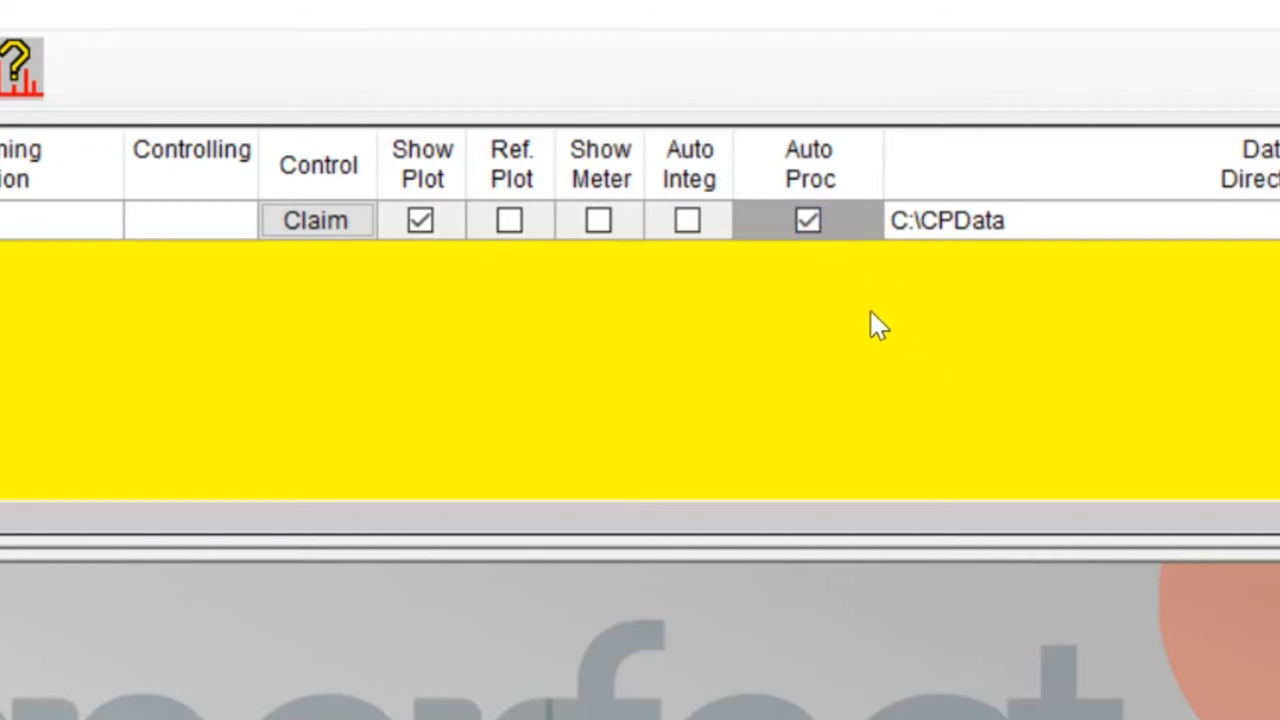
mouse_move(884, 344)
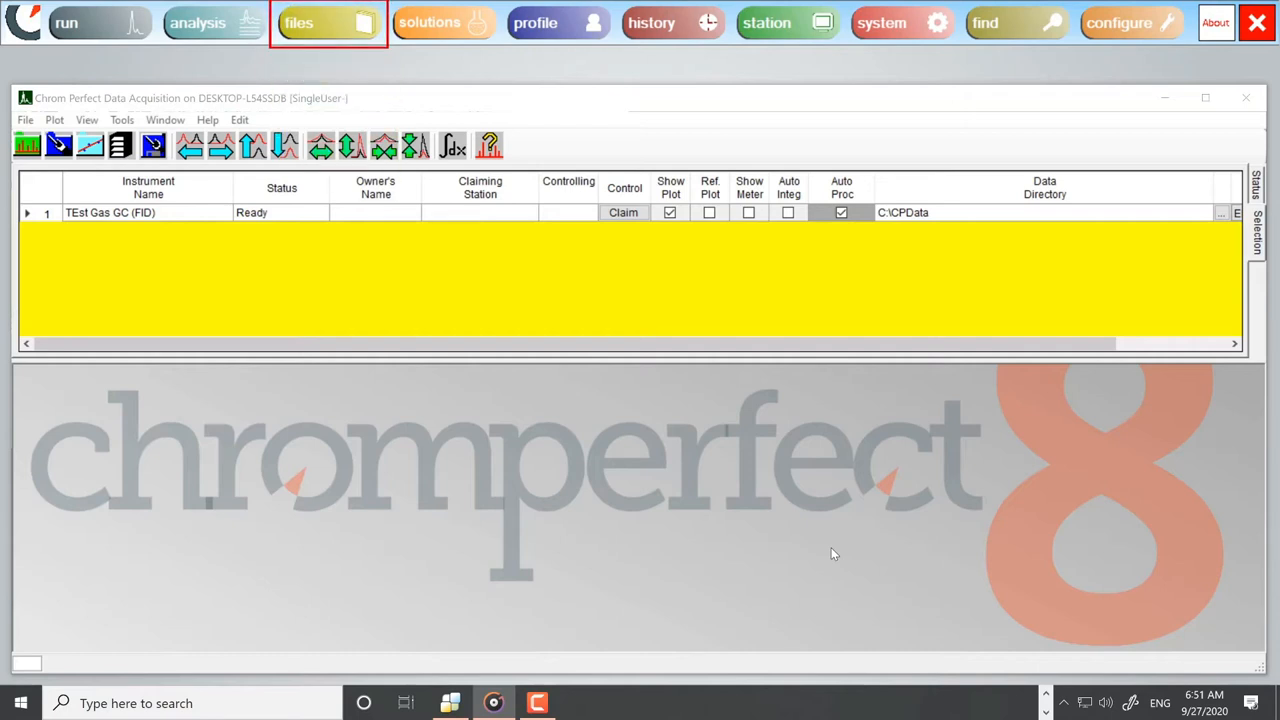
Step: Load C:\CPData\SampleData\Gas.met into the File Editor and show its Report settings
left_click(298, 22)
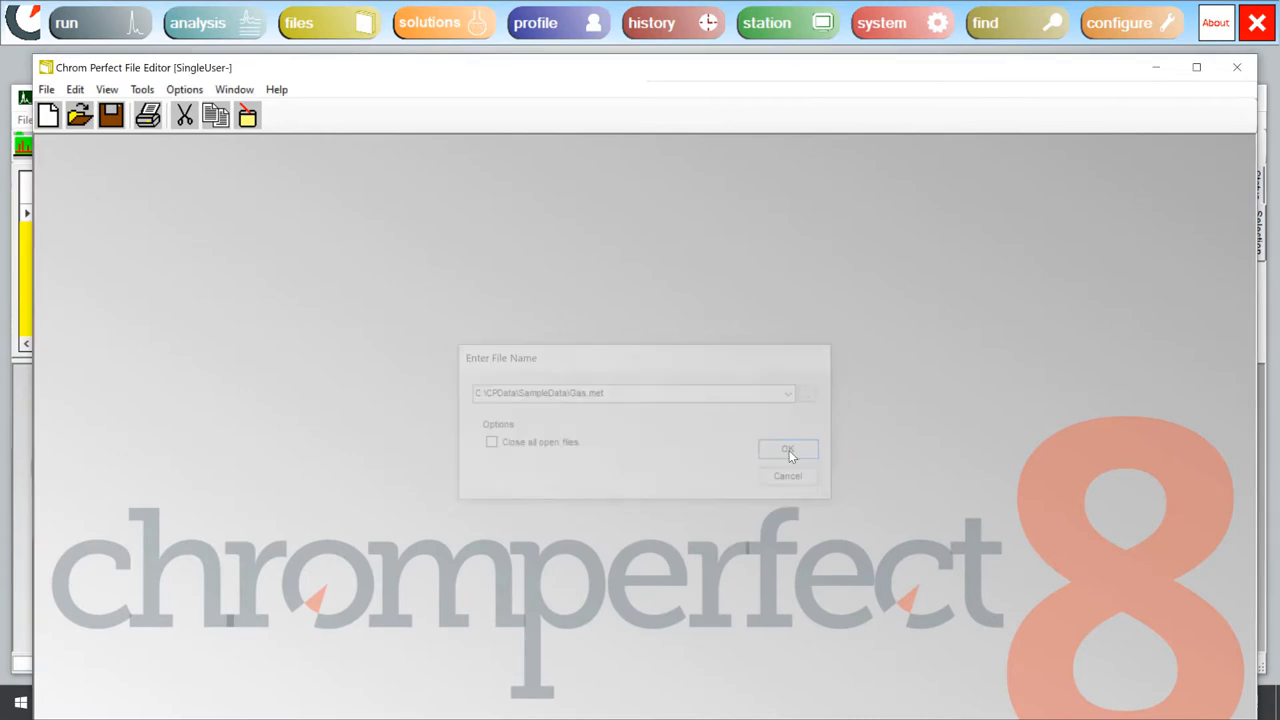
left_click(788, 450)
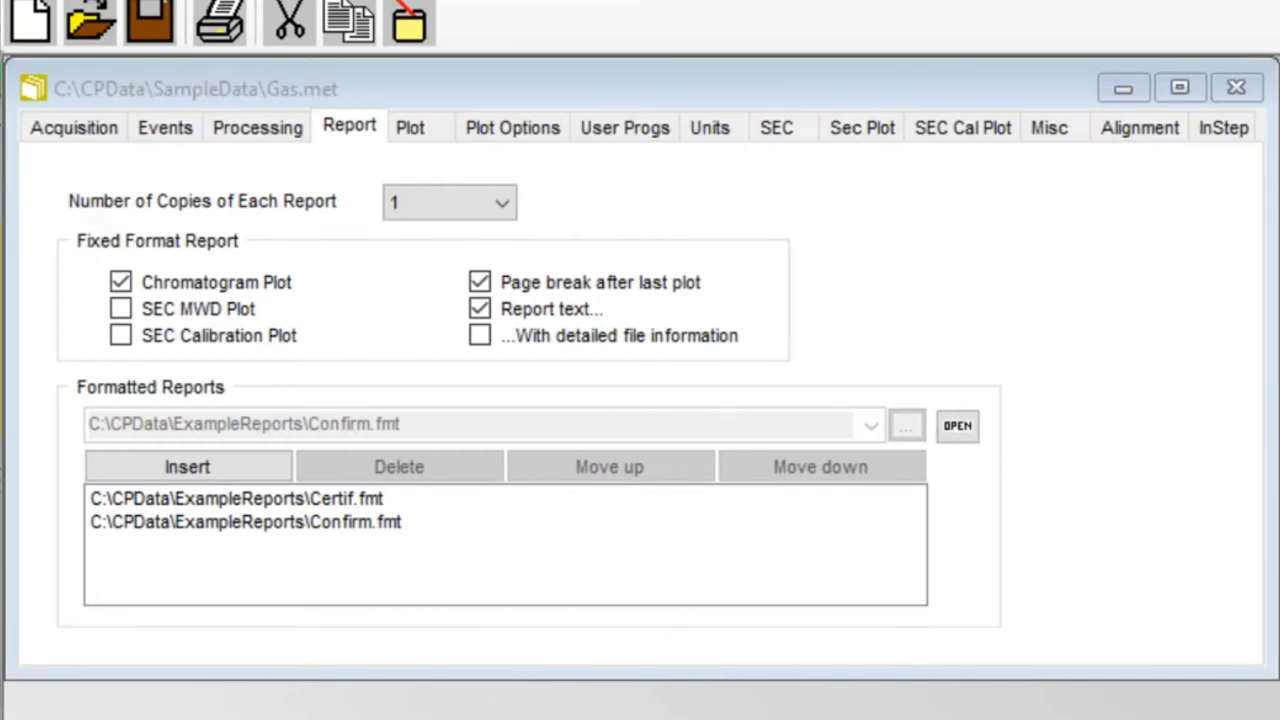
mouse_move(238, 276)
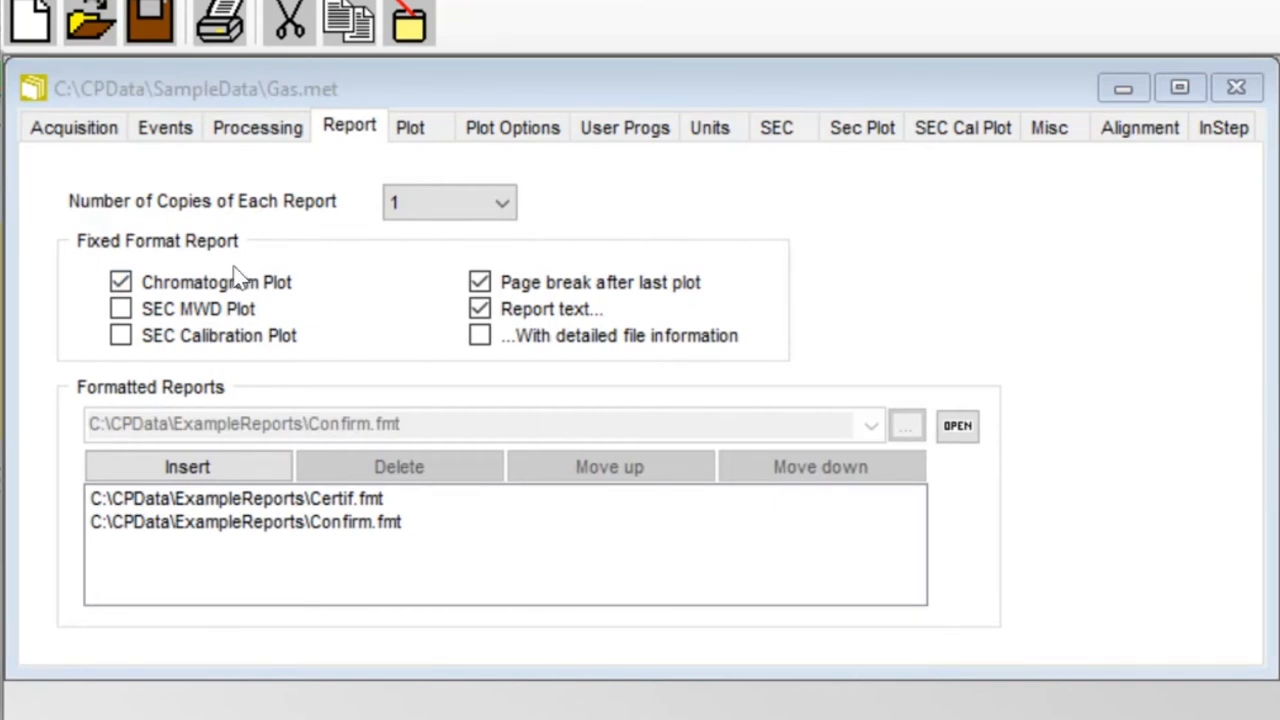
Step: Turn off Chromatogram Plot and Report text and delete Certif.fmt from Formatted Reports
left_click(120, 282)
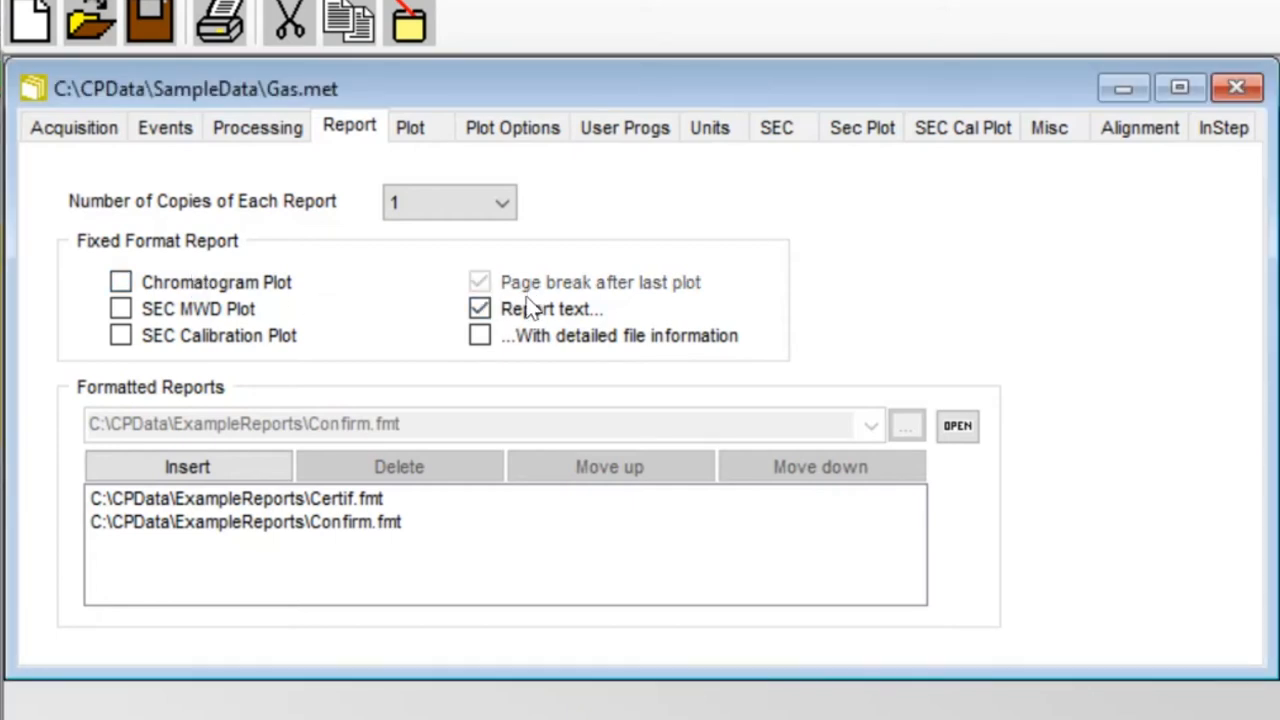
left_click(480, 308)
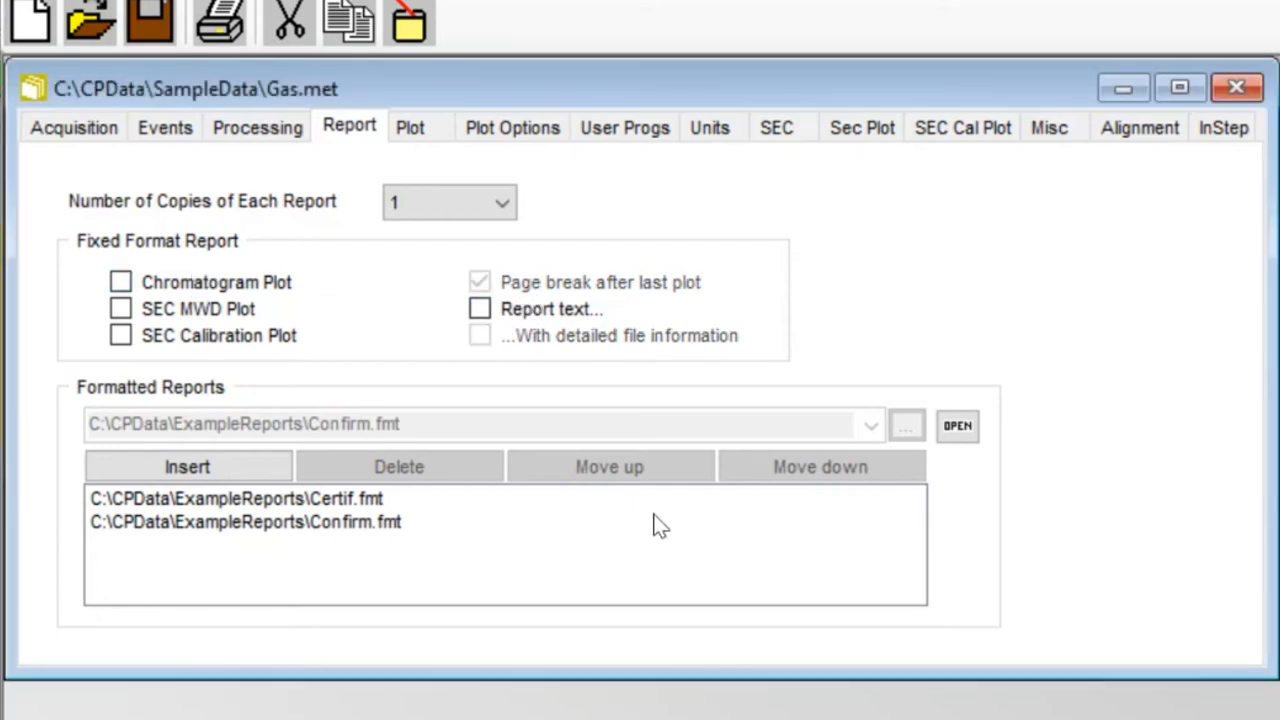
mouse_move(270, 500)
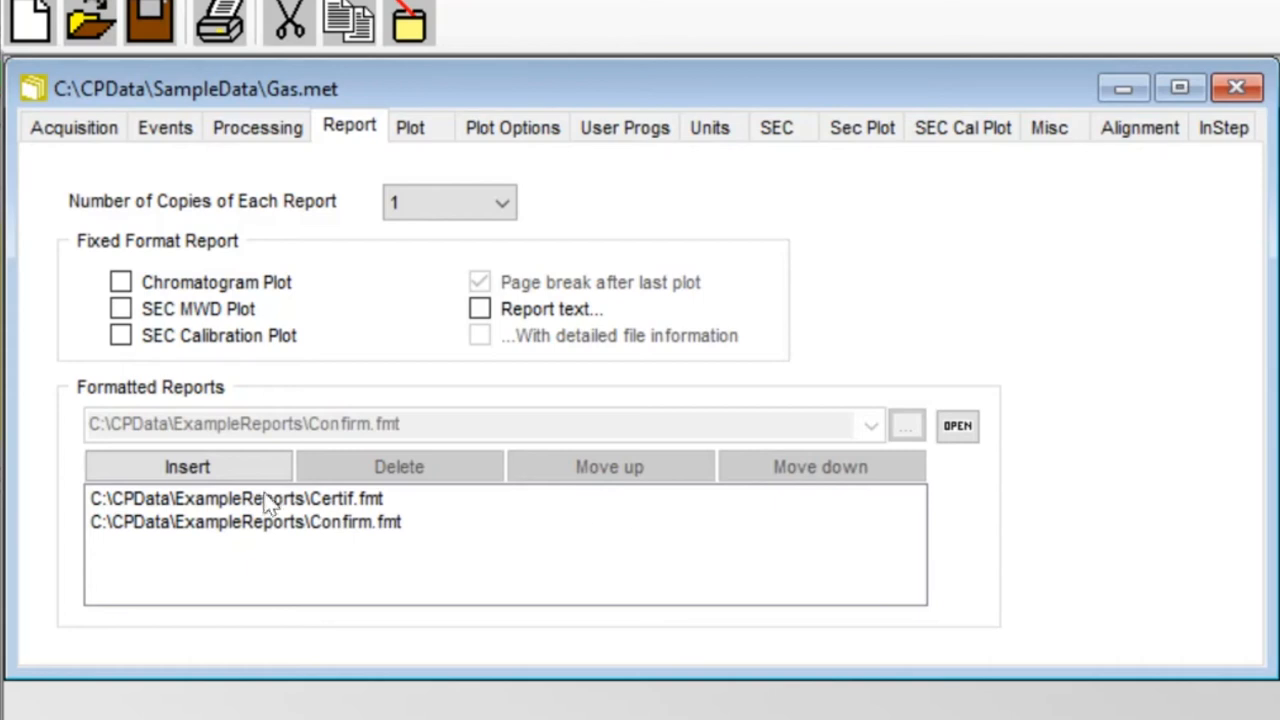
left_click(236, 498)
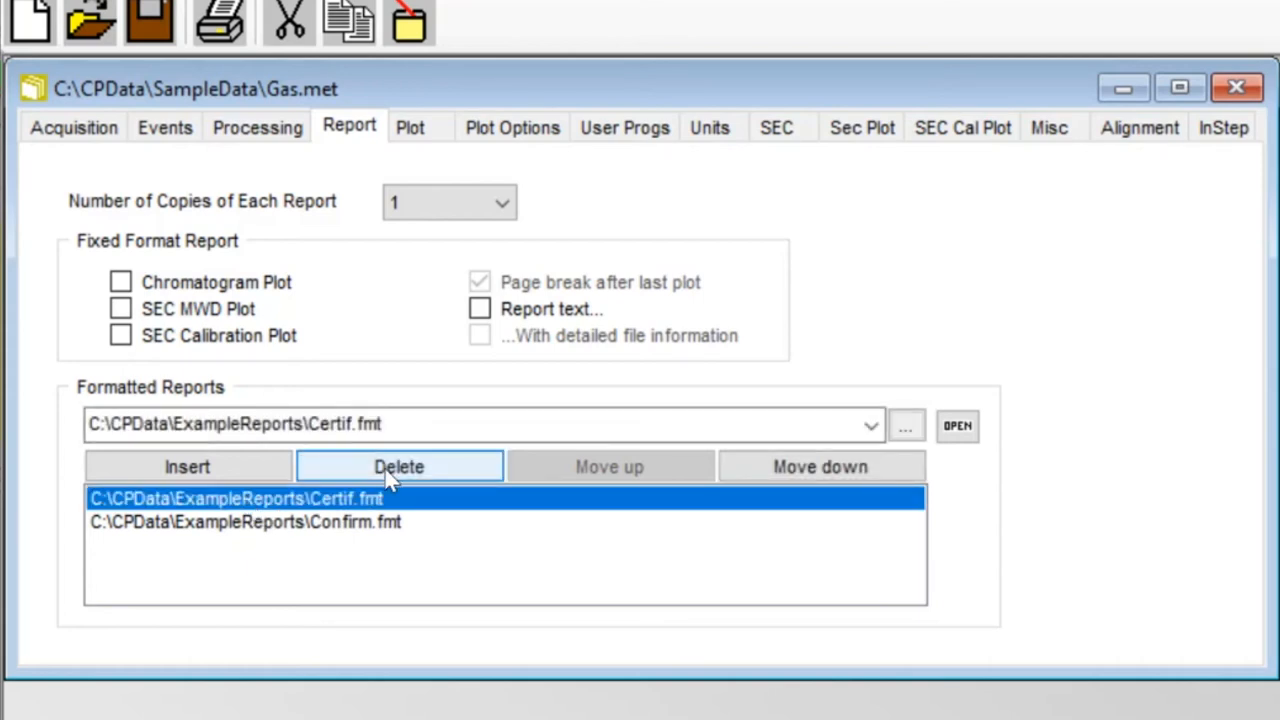
left_click(398, 466)
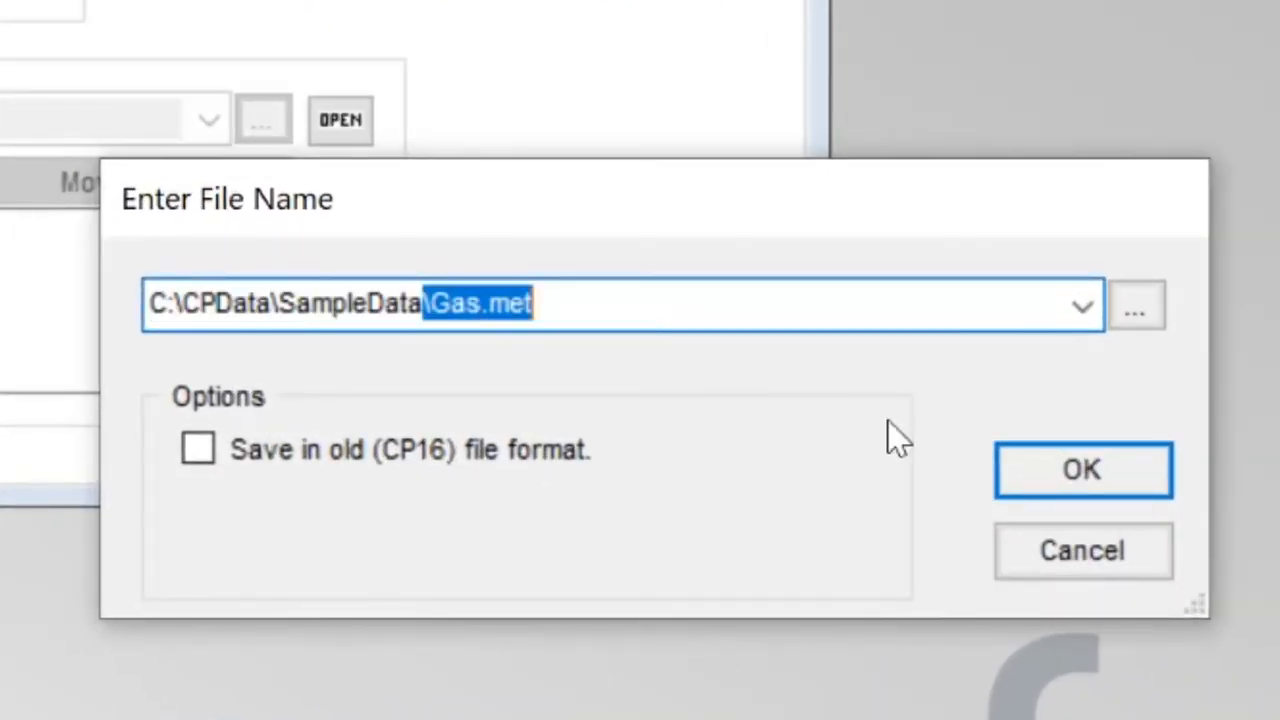
Step: Save the method as a copy named My Method No Reports.met
type("My Meth")
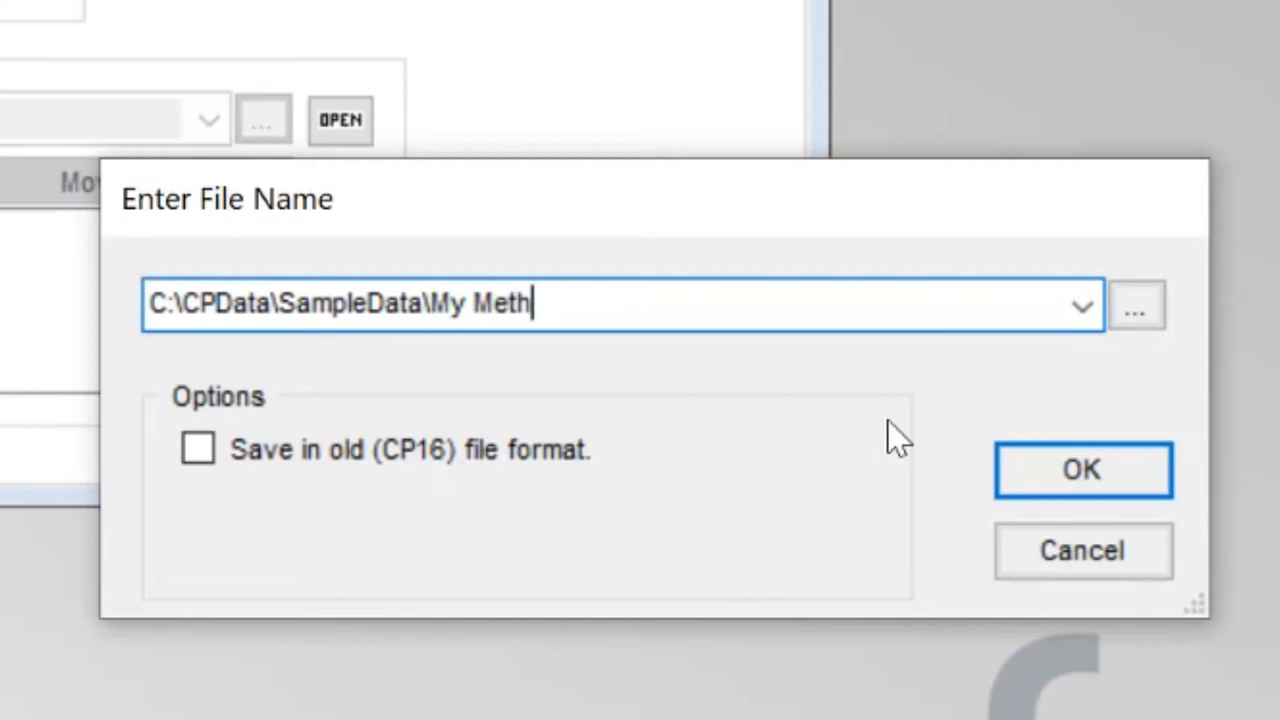
type("od No Reports.")
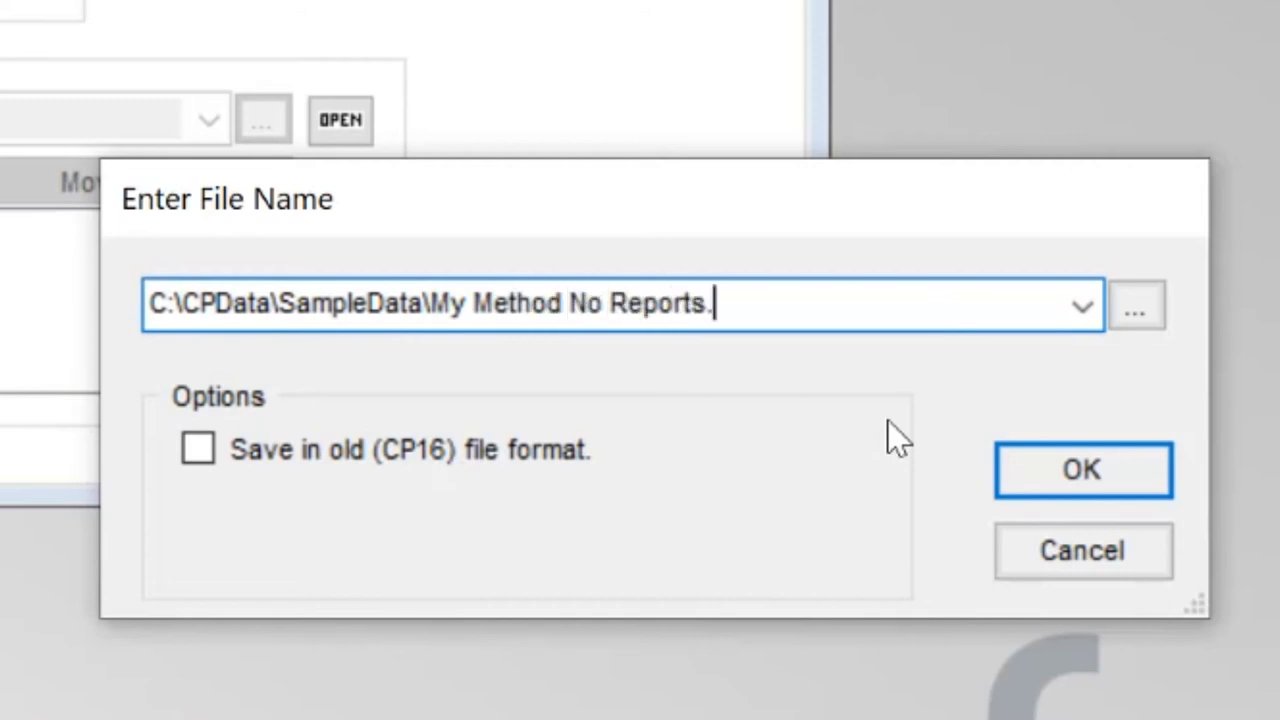
left_click(1082, 470)
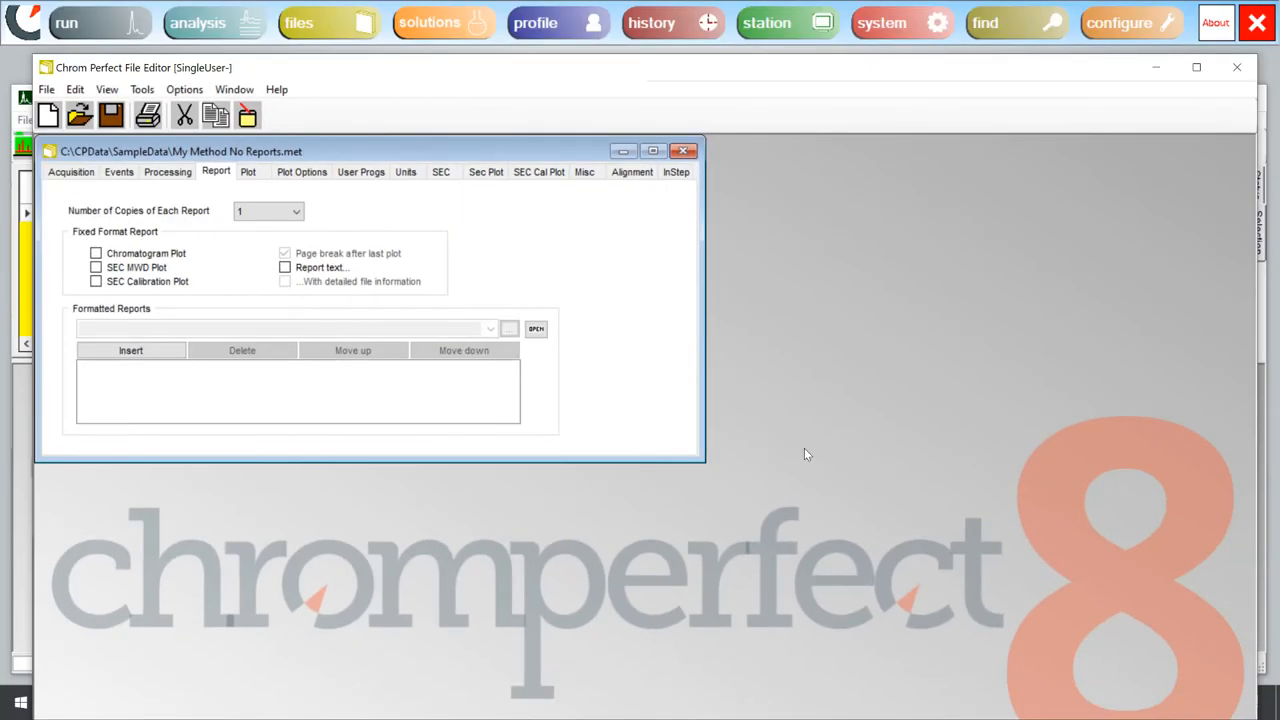
mouse_move(1238, 68)
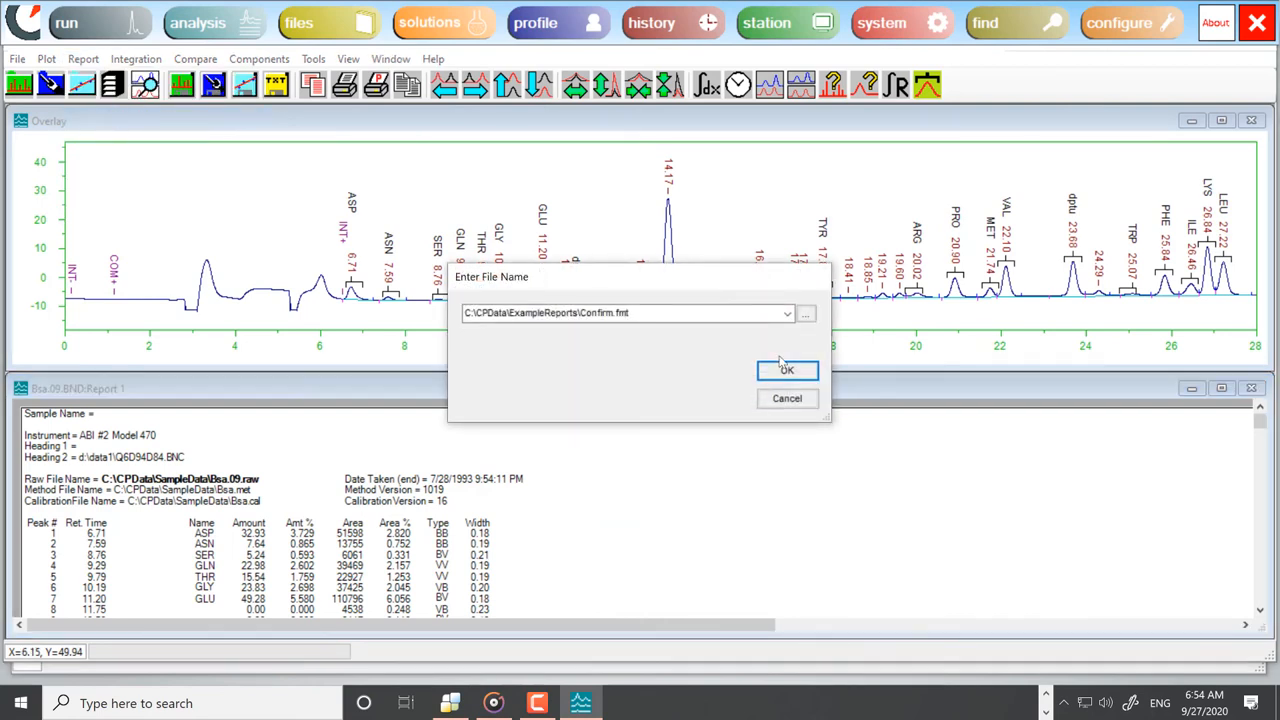
Step: Accept the report file name dialog in the analysis window
left_click(788, 368)
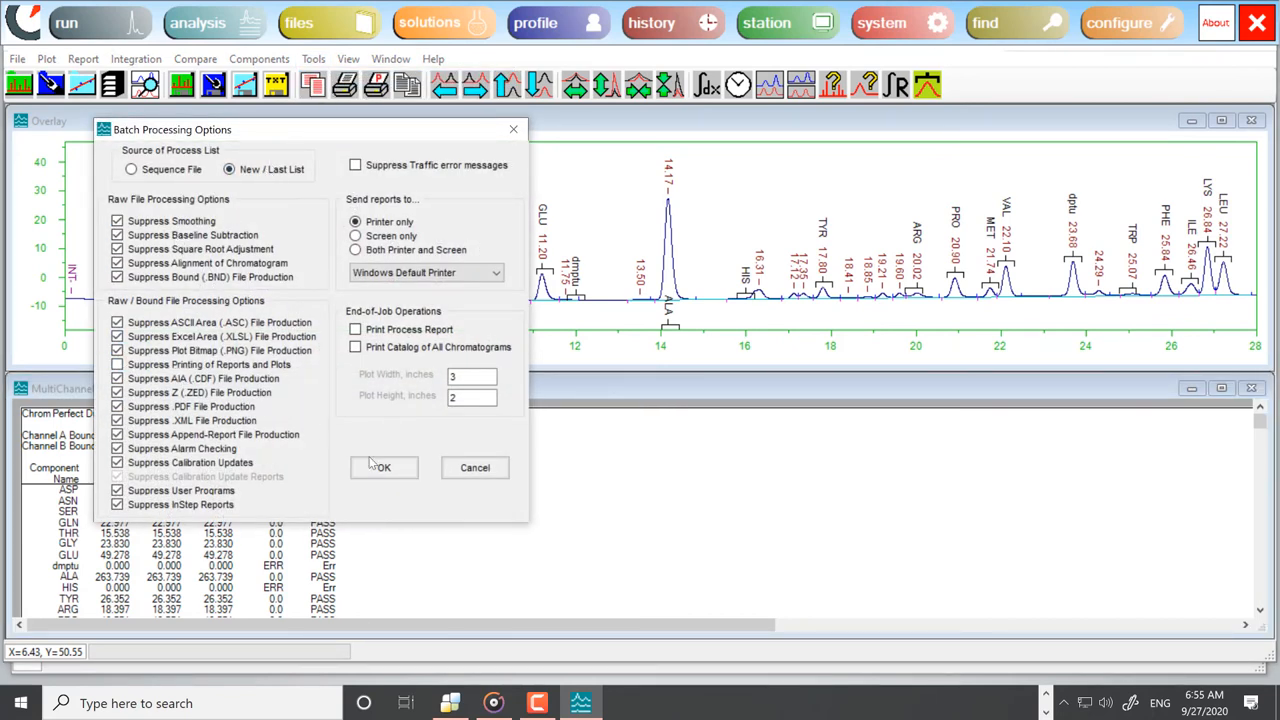
Step: Run the batch job with My Method No Reports.met and show the Chrom Perfect Traffic progress
left_click(380, 468)
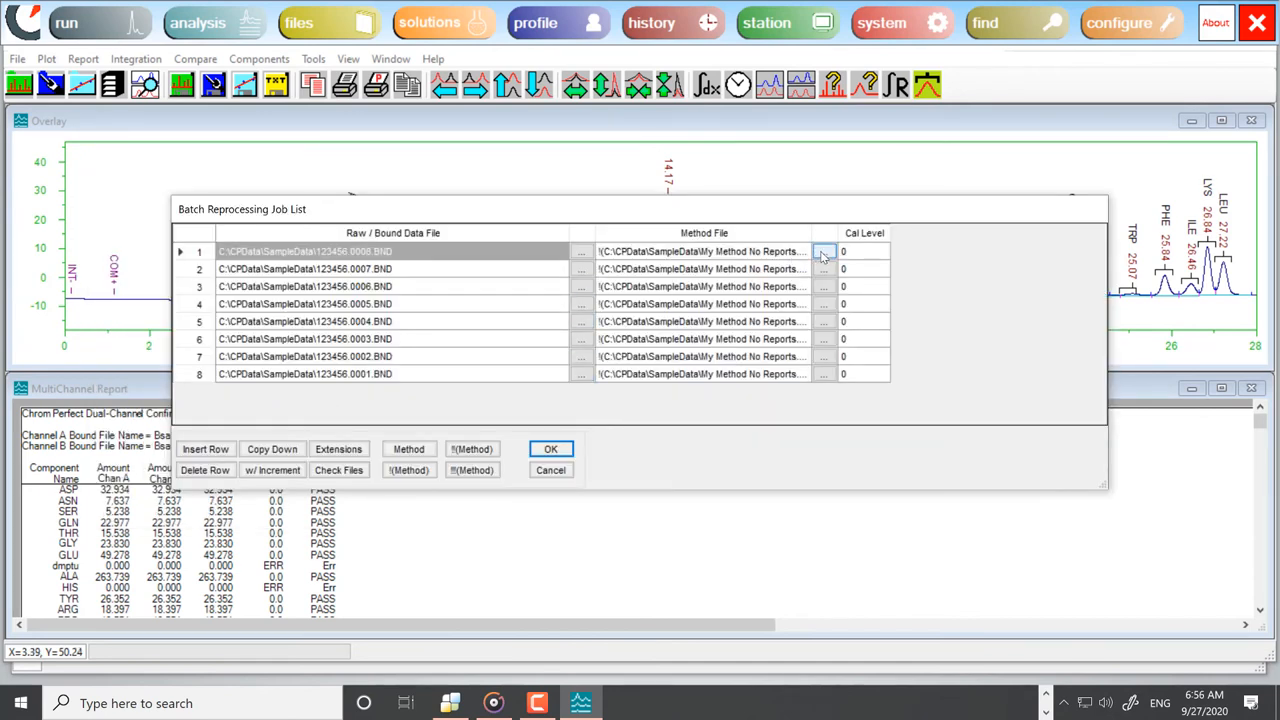
left_click(824, 252)
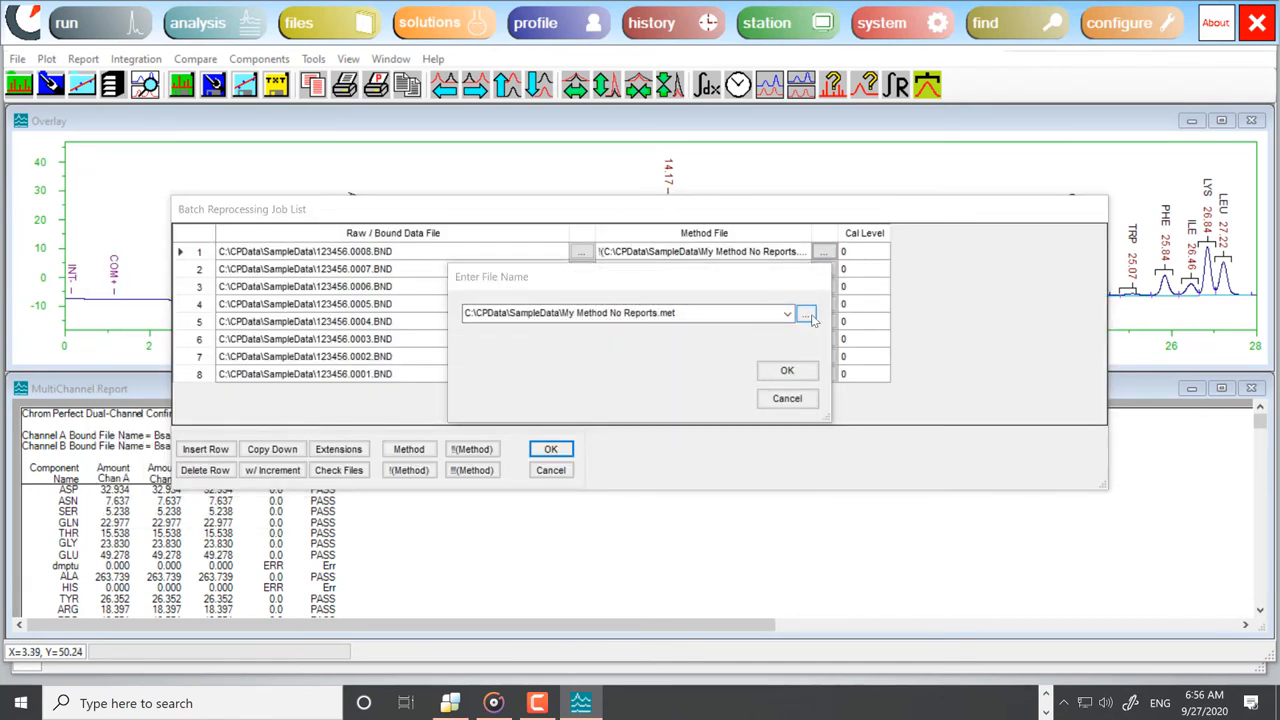
left_click(806, 312)
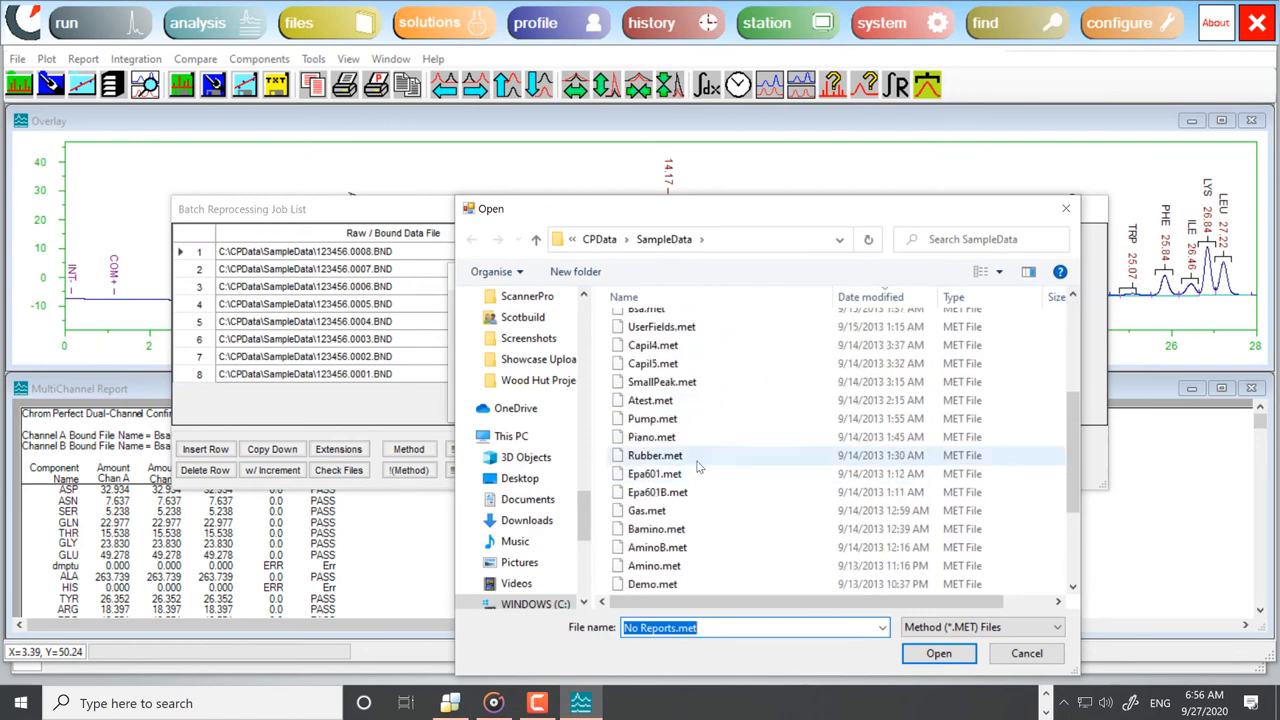
left_click(938, 652)
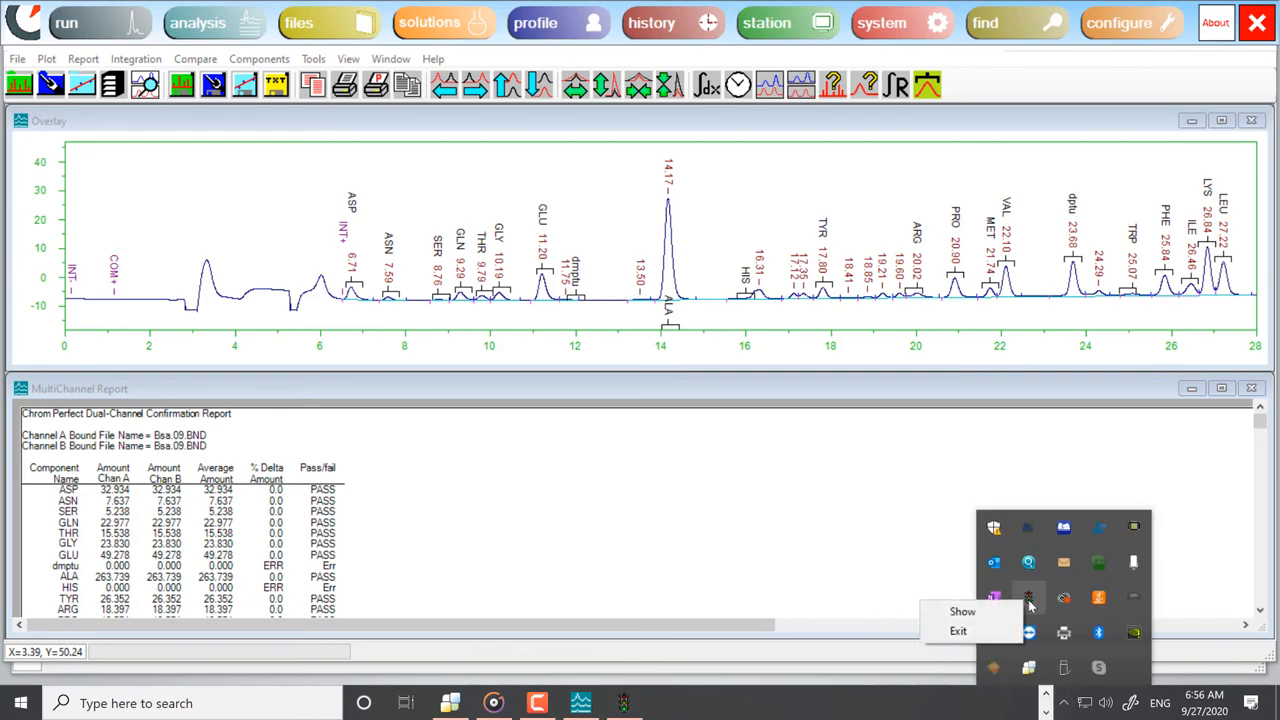
left_click(962, 612)
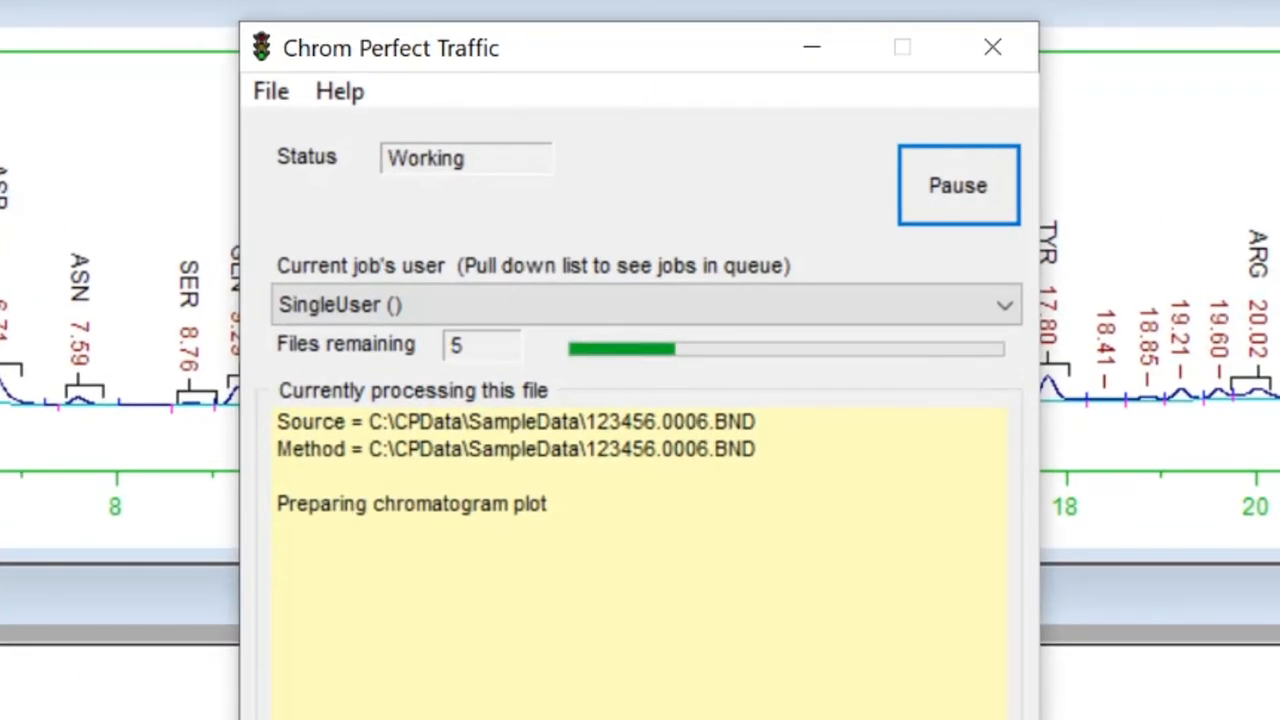